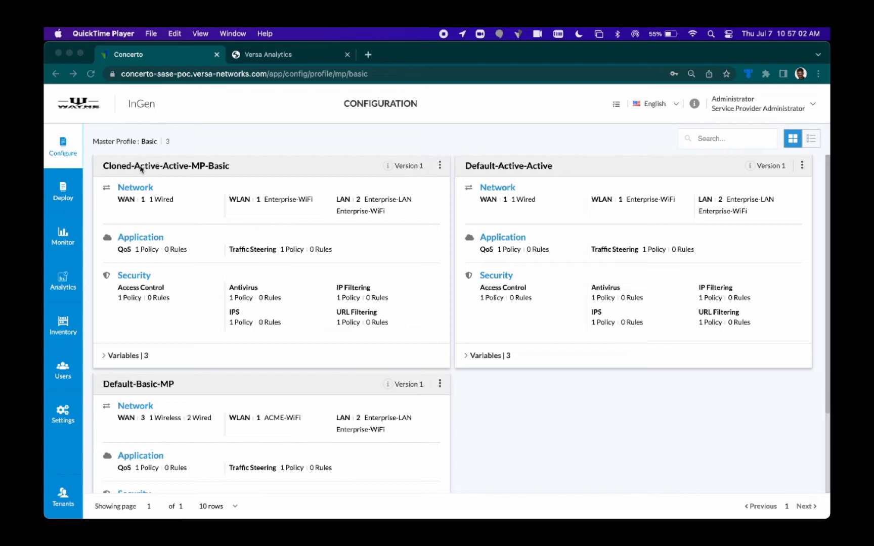
{"action": "mouse_move", "coordinate": [62, 148]}
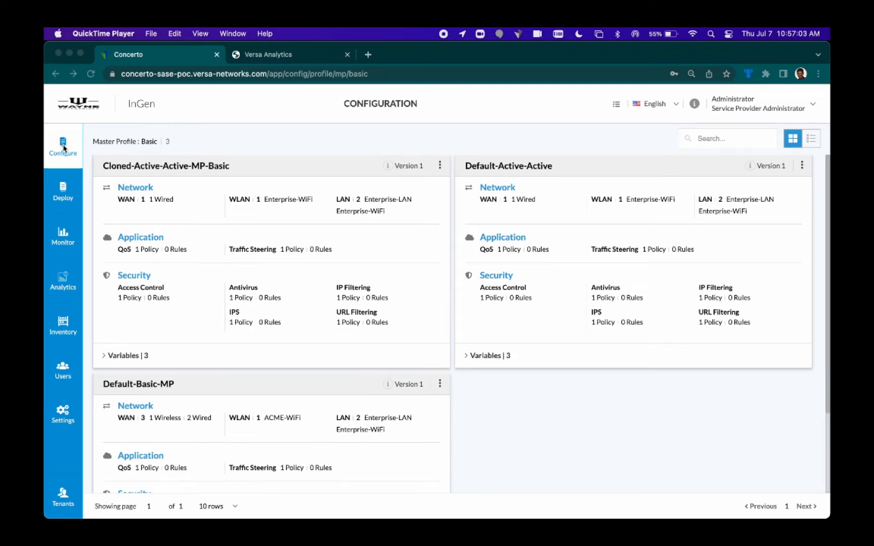
Go to the Internet Protection rules list under SASE Real-Time Protection
{"action": "left_click", "coordinate": [63, 146]}
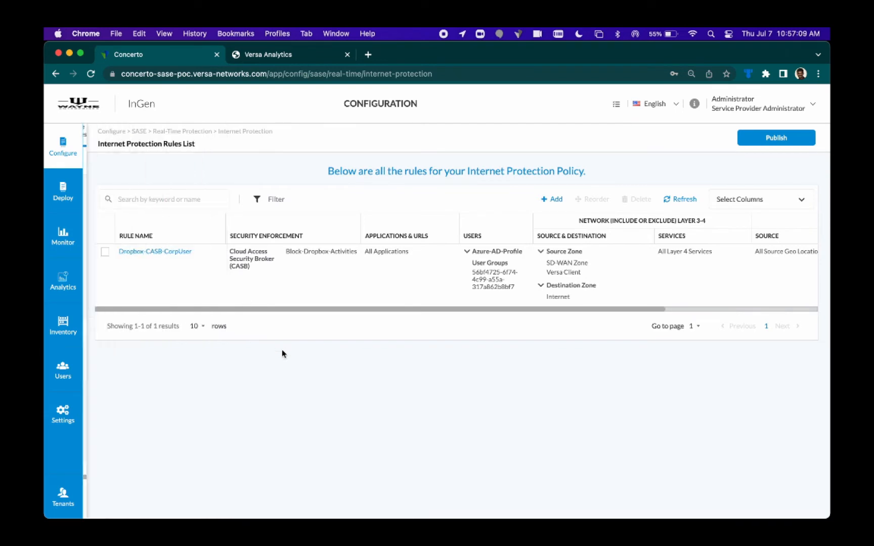
Add a new rule covering all applications, scoped to the Corporate User Group, and continue to Geo Locations
{"action": "left_click", "coordinate": [550, 200]}
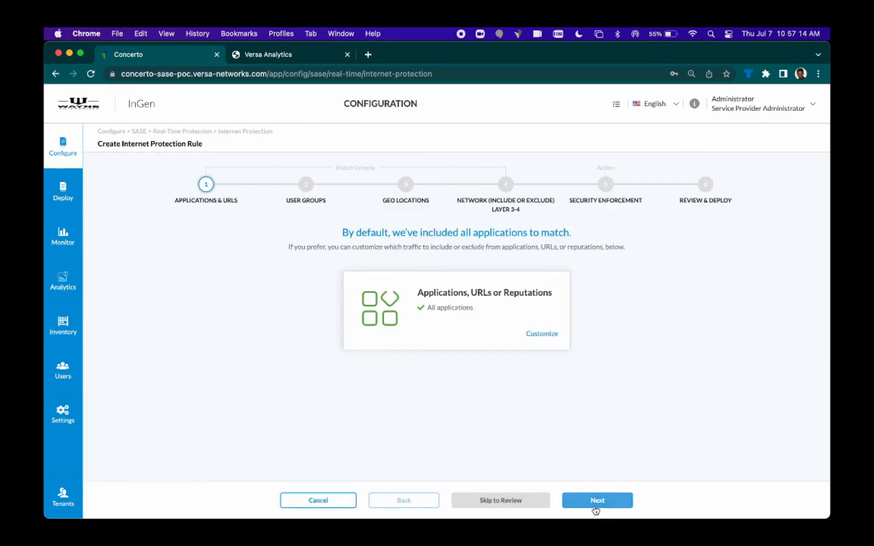
{"action": "left_click", "coordinate": [596, 500]}
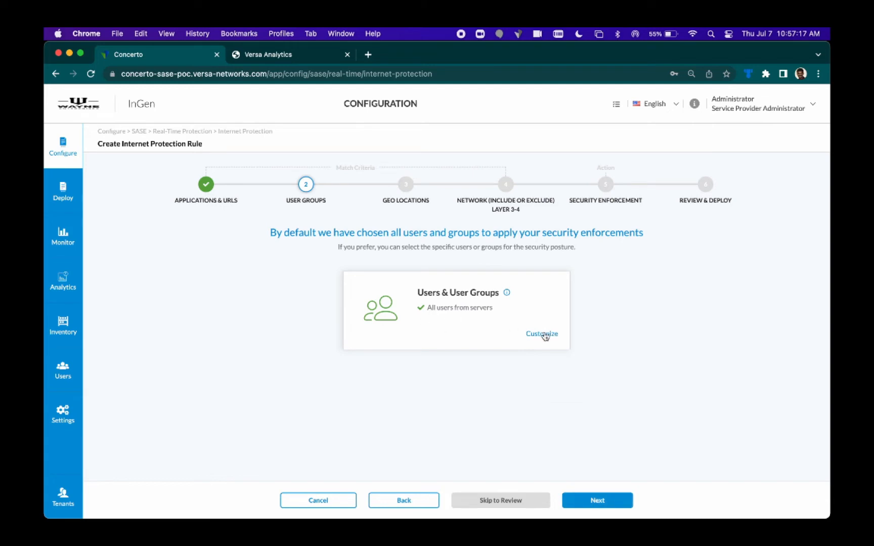
{"action": "left_click", "coordinate": [542, 334]}
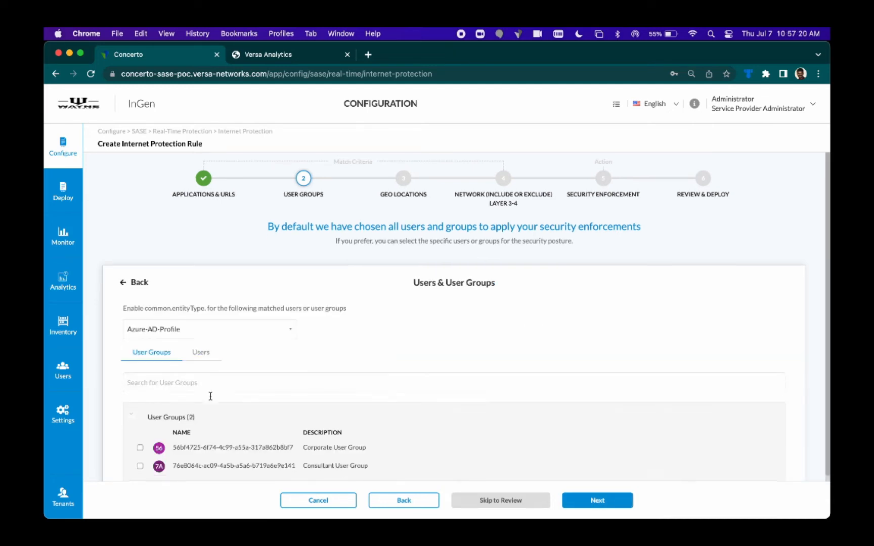
{"action": "left_click", "coordinate": [139, 448]}
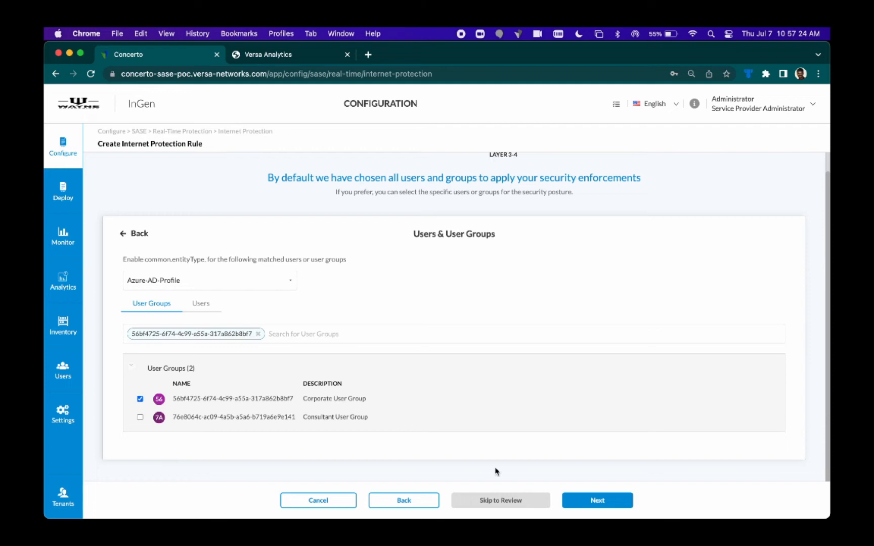
{"action": "left_click", "coordinate": [597, 499]}
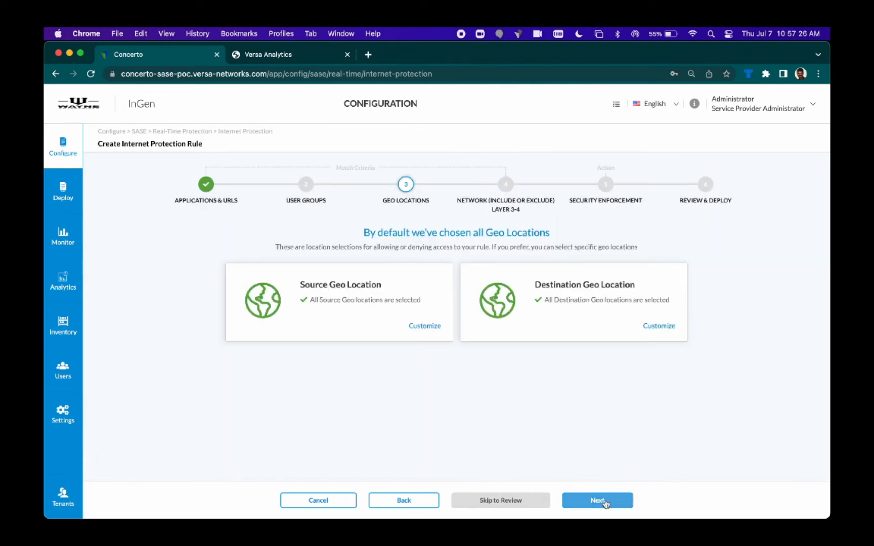
Accept all geo locations and traffic, then choose Easy Malware Protection as the enforcement profile
{"action": "left_click", "coordinate": [597, 500]}
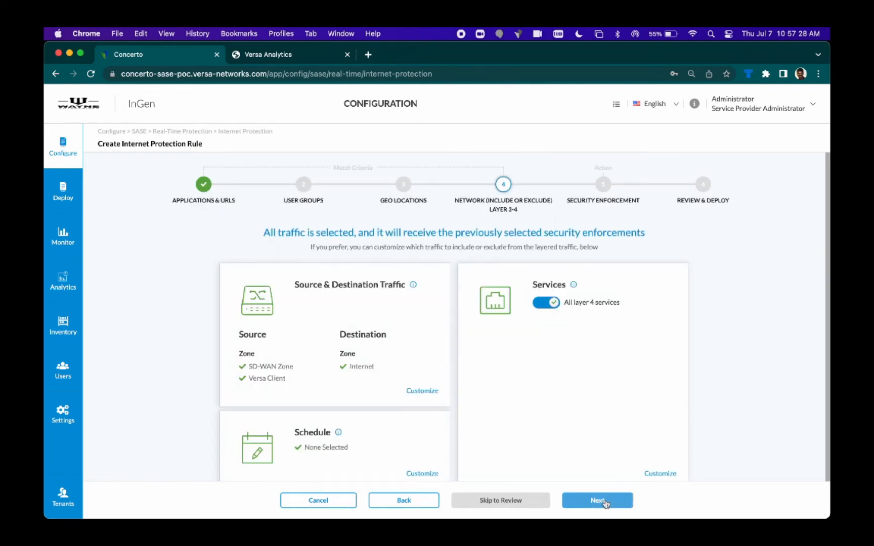
{"action": "left_click", "coordinate": [597, 500]}
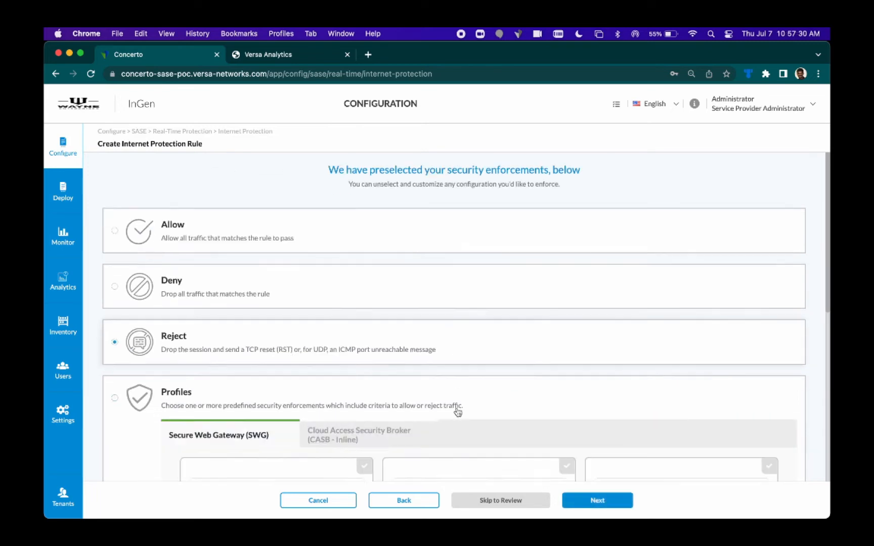
{"action": "scroll", "scroll_direction": "down", "scroll_amount": 3}
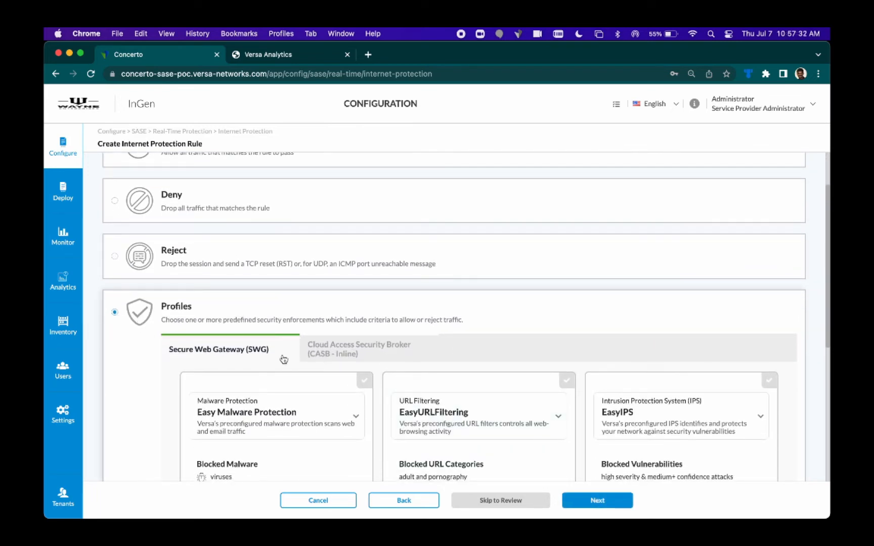
{"action": "scroll", "scroll_direction": "down", "scroll_amount": 3}
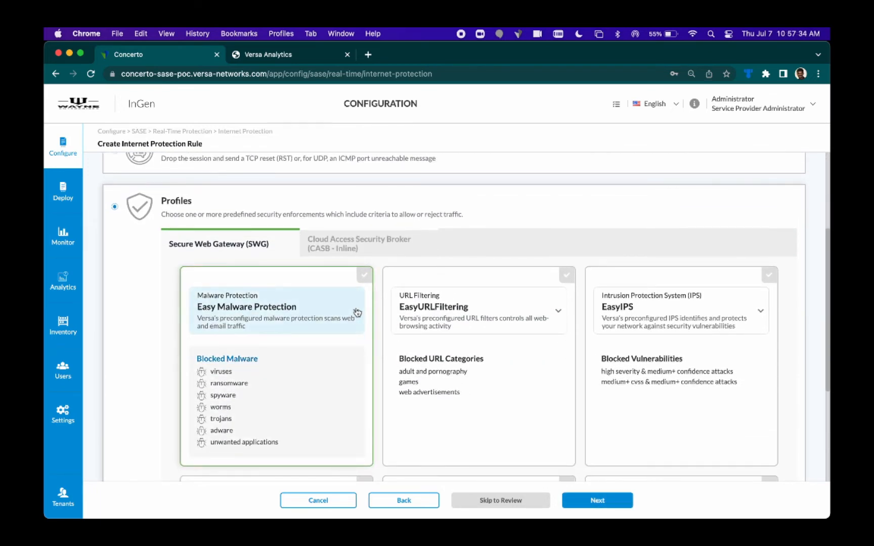
{"action": "left_click", "coordinate": [355, 311]}
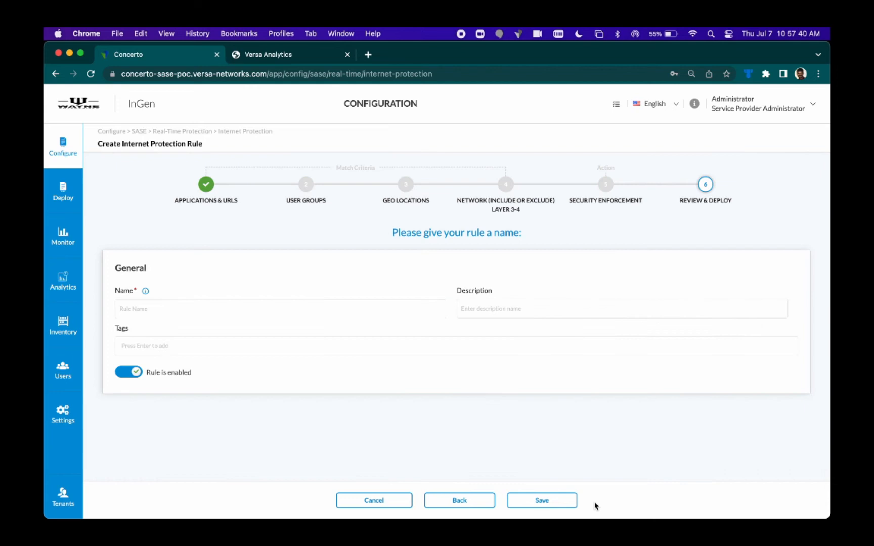
Name the rule 'Protect-Anti-Malware' and save it to be processed first in the rule list
{"action": "type", "text": "Protect-Anti-Malware"}
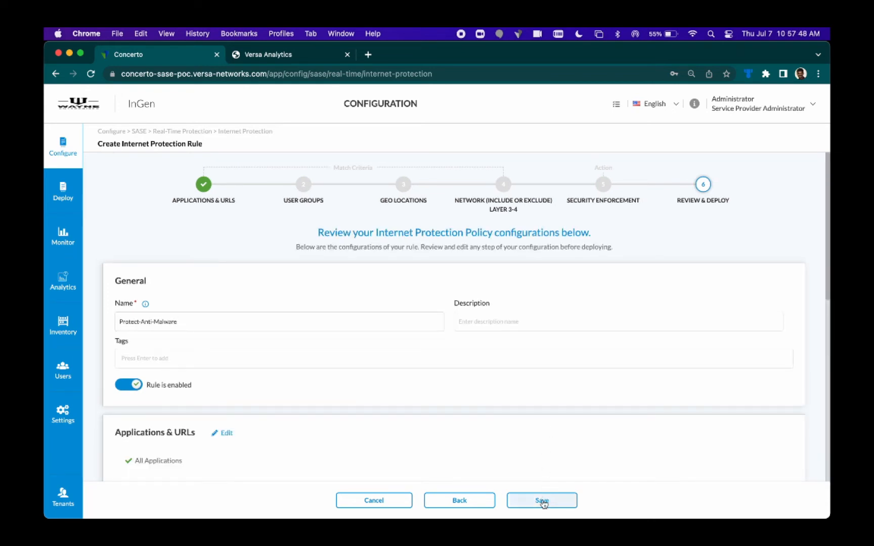
{"action": "scroll", "scroll_direction": "down", "scroll_amount": 3}
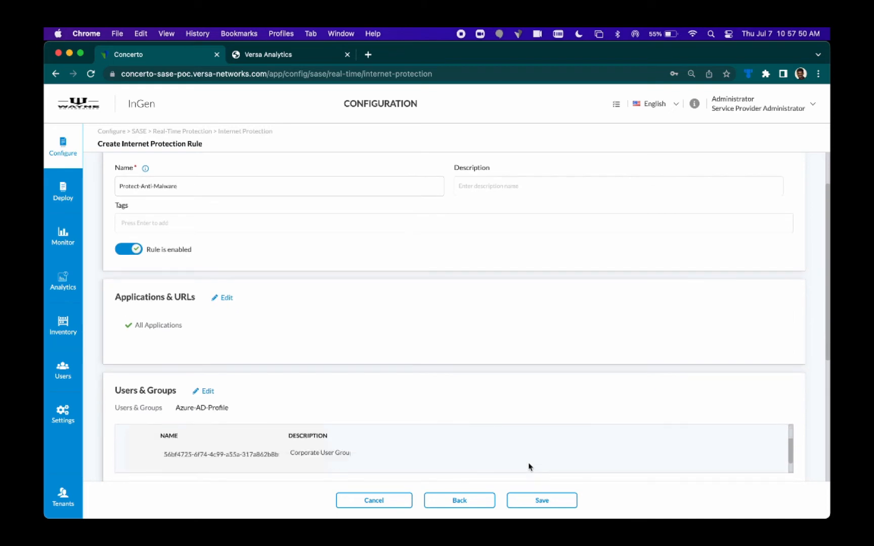
{"action": "scroll", "scroll_direction": "down", "scroll_amount": 3}
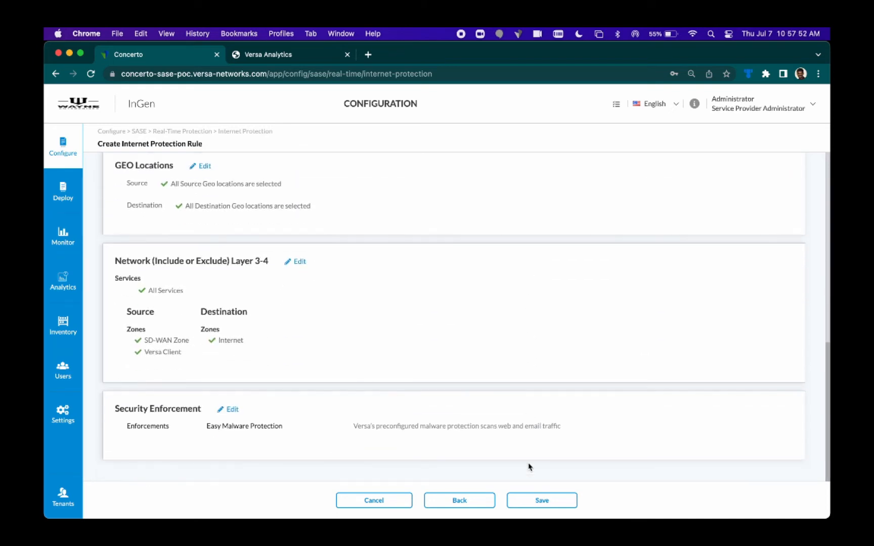
{"action": "left_click", "coordinate": [540, 500]}
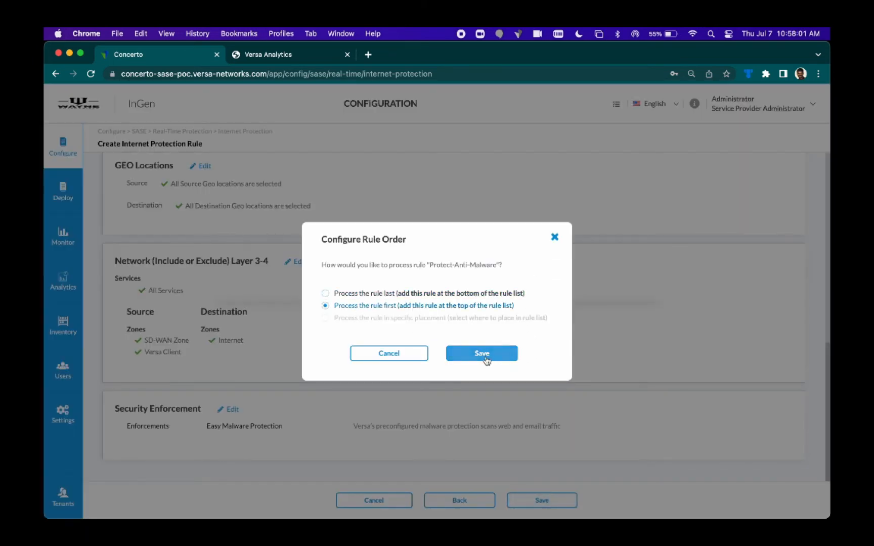
{"action": "left_click", "coordinate": [480, 354]}
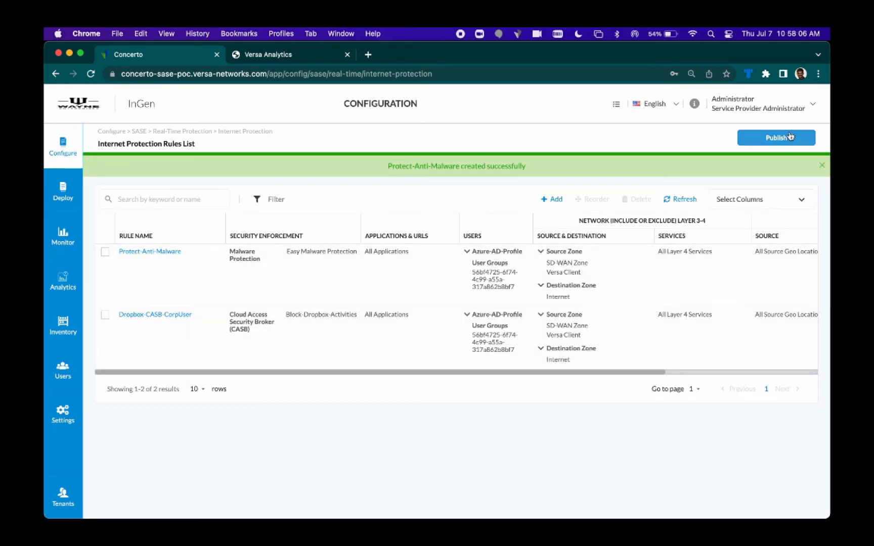
Publish the new rule to the gateways and switch to the Norway remote user's browser
{"action": "left_click", "coordinate": [775, 138]}
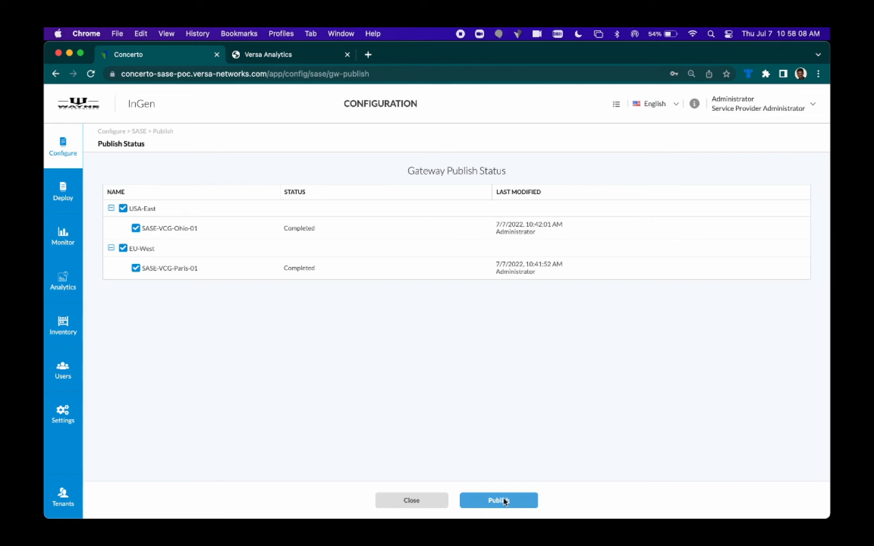
{"action": "left_click", "coordinate": [498, 499]}
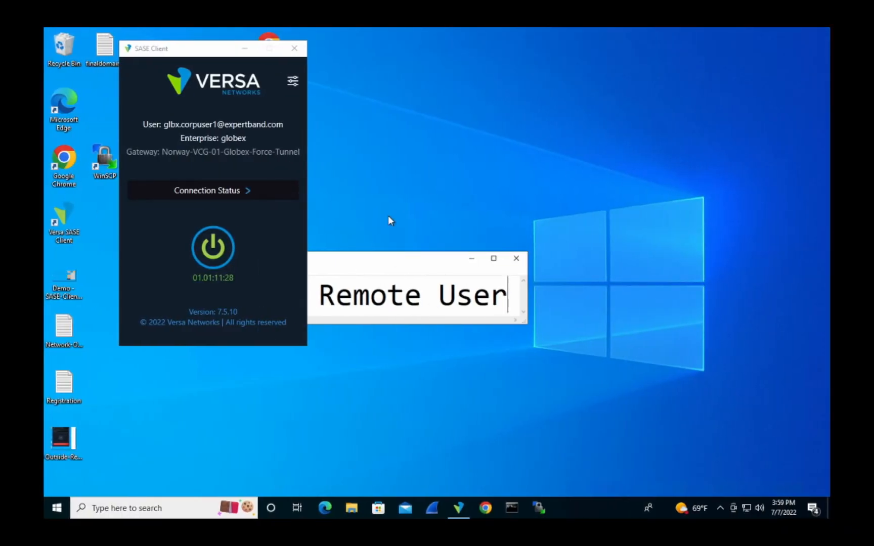
{"action": "type", "text": "Norway"}
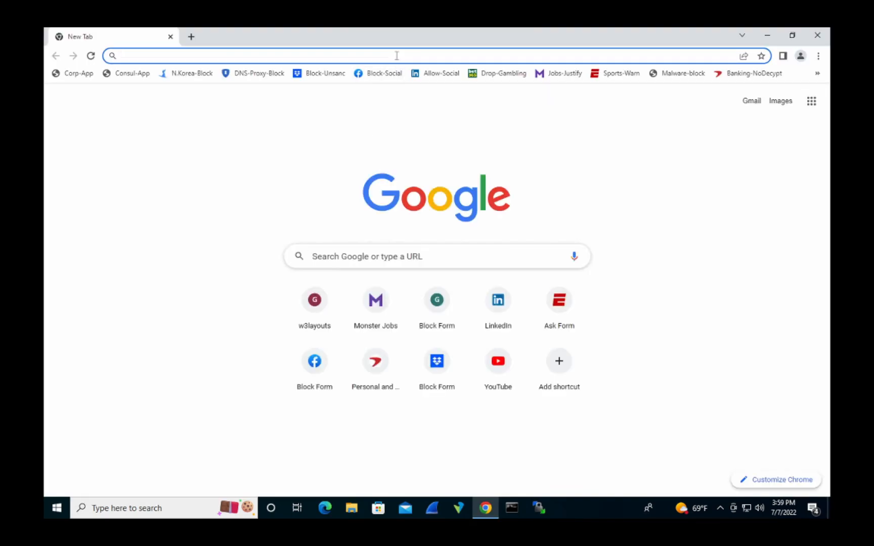
Attempt the eicar.com.txt download from eicar.org, get blocked, then disconnect the SASE client
{"action": "type", "text": "eicar.org/download-anti-malware-testfile/"}
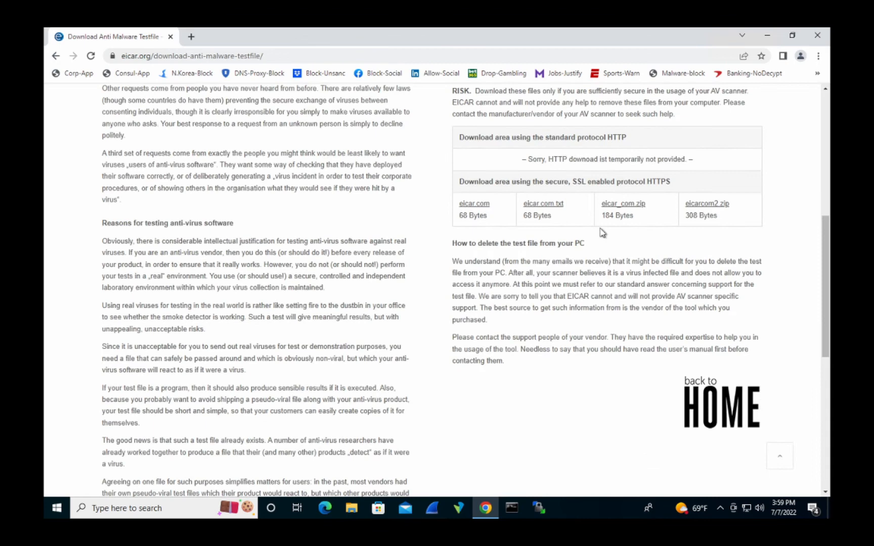
{"action": "left_click", "coordinate": [544, 203]}
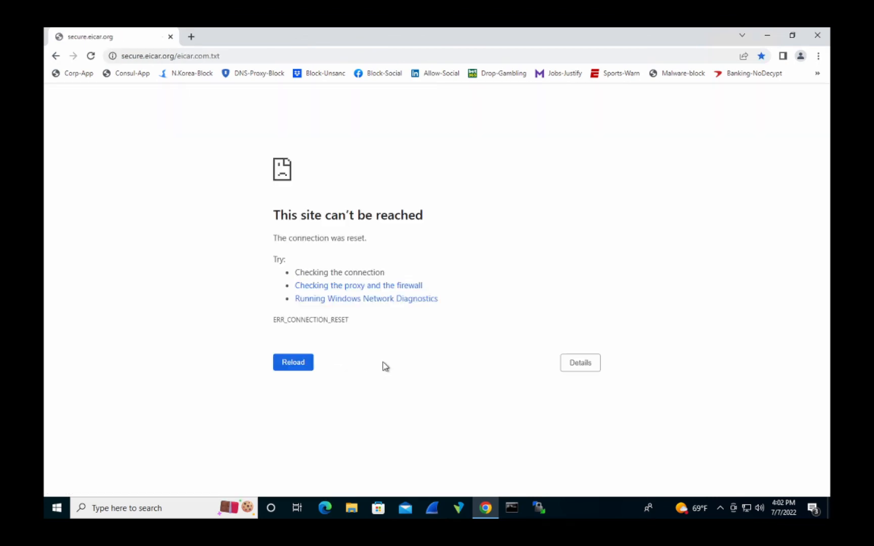
{"action": "left_click", "coordinate": [458, 508]}
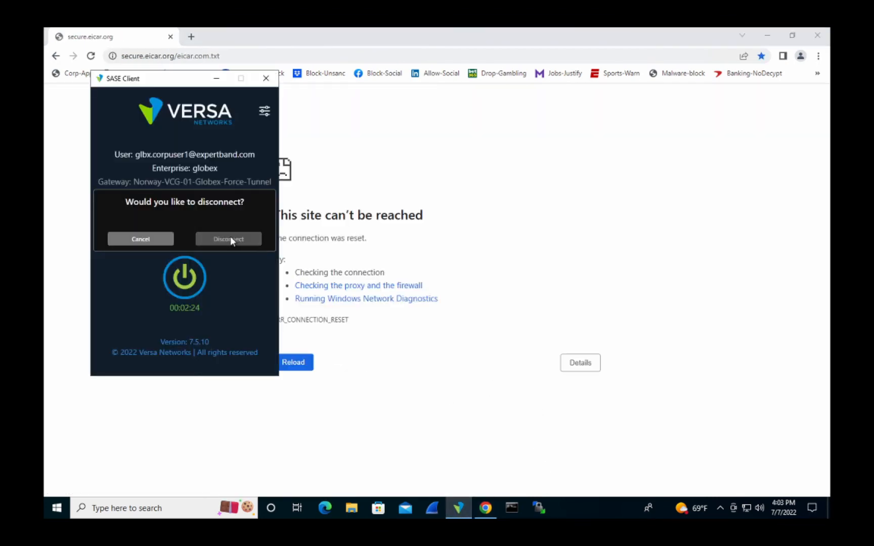
{"action": "left_click", "coordinate": [227, 238]}
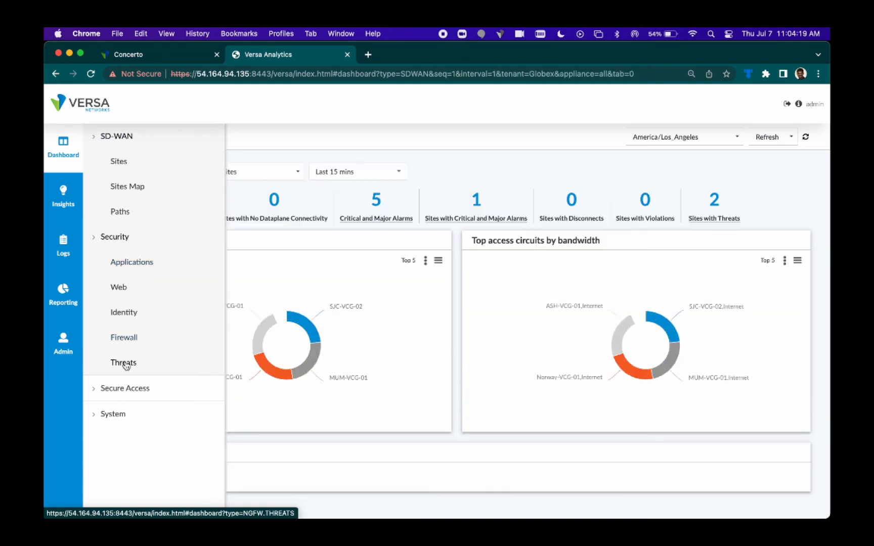
Drill into Security Threats > Malware virus detections to the EICAR_Test_File event on Norway-VCG-01
{"action": "left_click", "coordinate": [123, 363]}
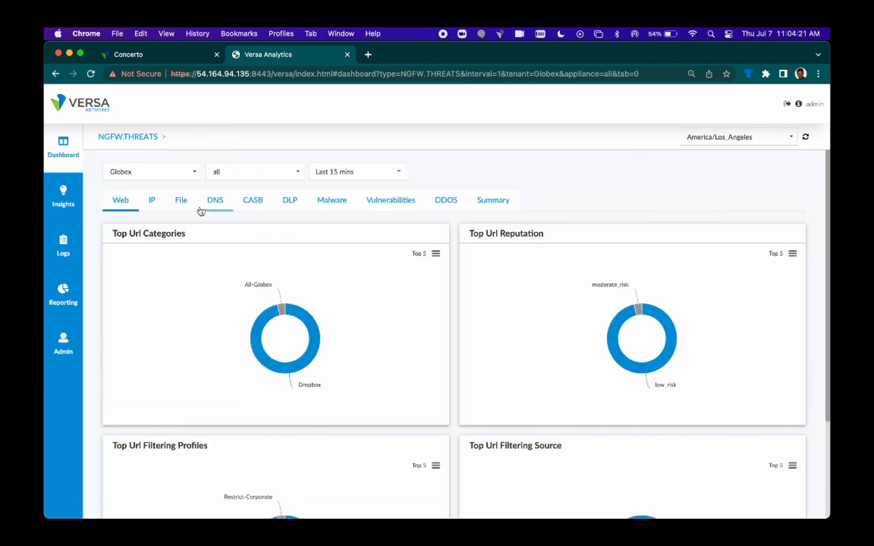
{"action": "left_click", "coordinate": [331, 200]}
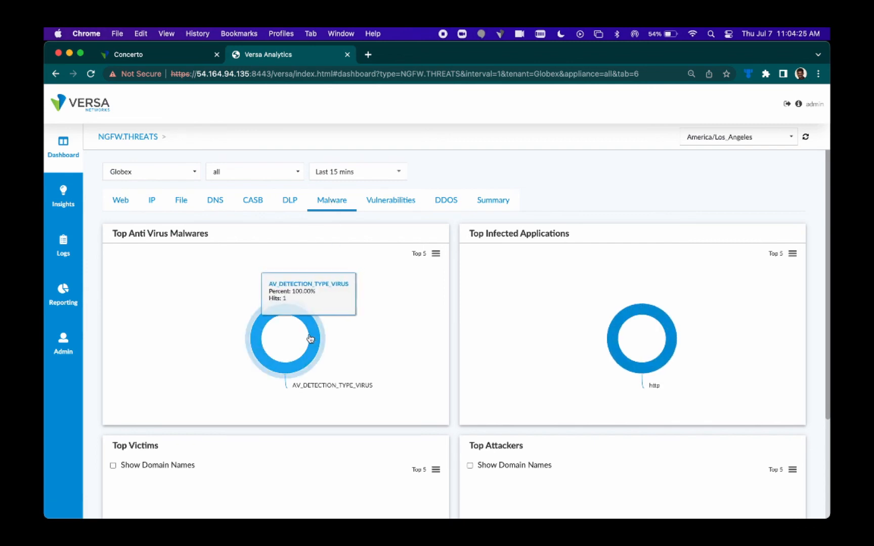
{"action": "left_click", "coordinate": [311, 338]}
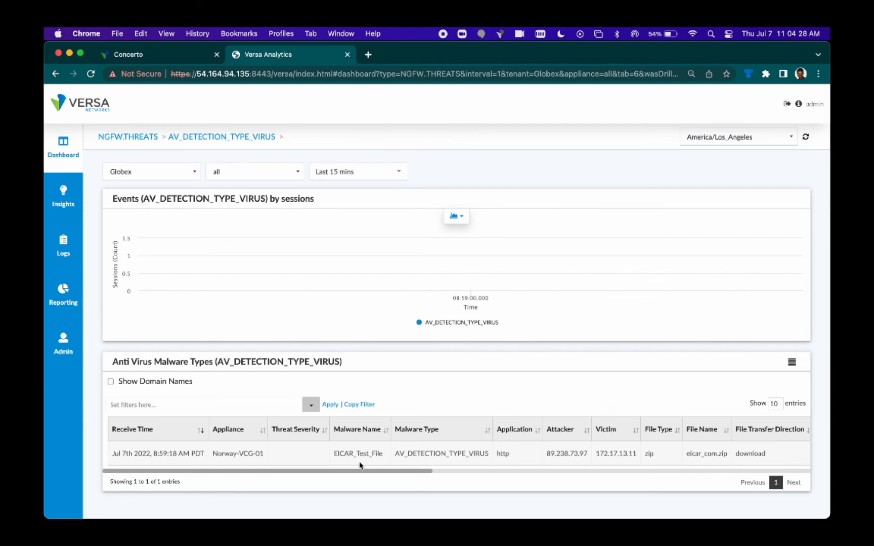
{"action": "double_click", "coordinate": [358, 453]}
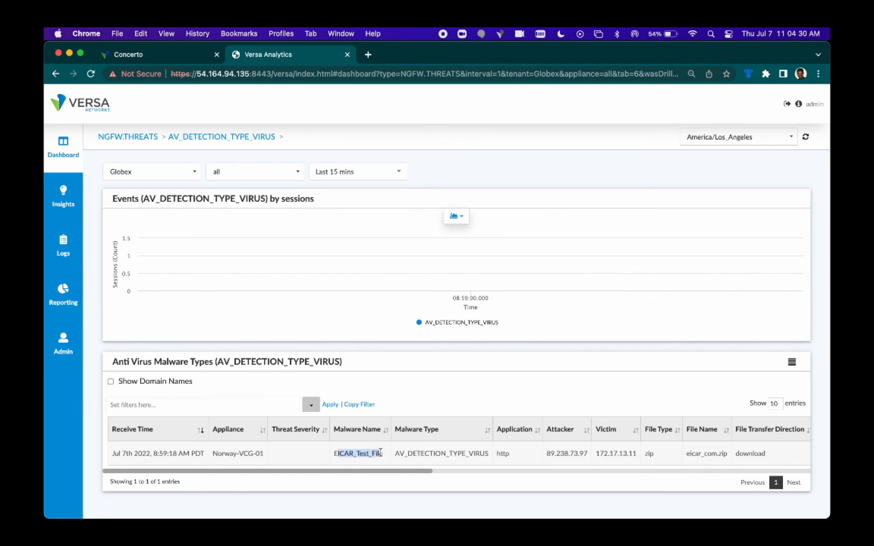